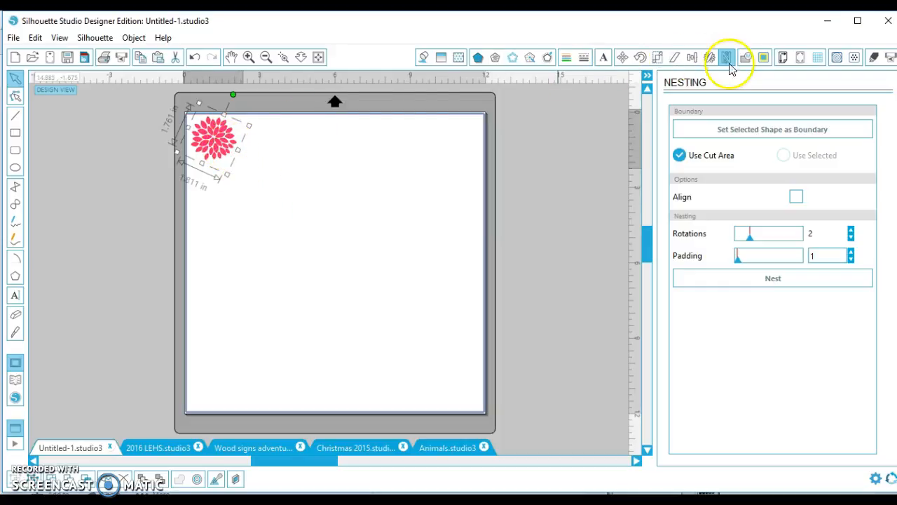
Show the Replicate panel for the pink flower and scroll to the Fill Page option.
click(710, 57)
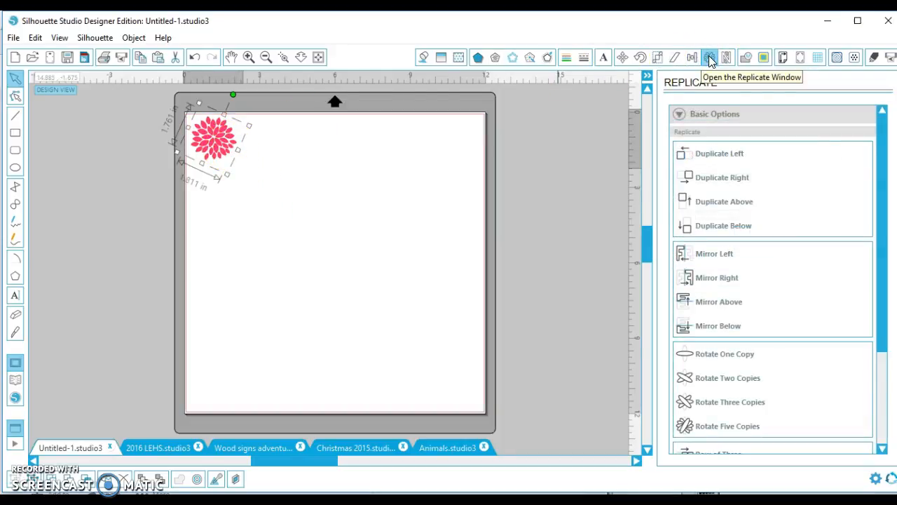
scroll(down, 3)
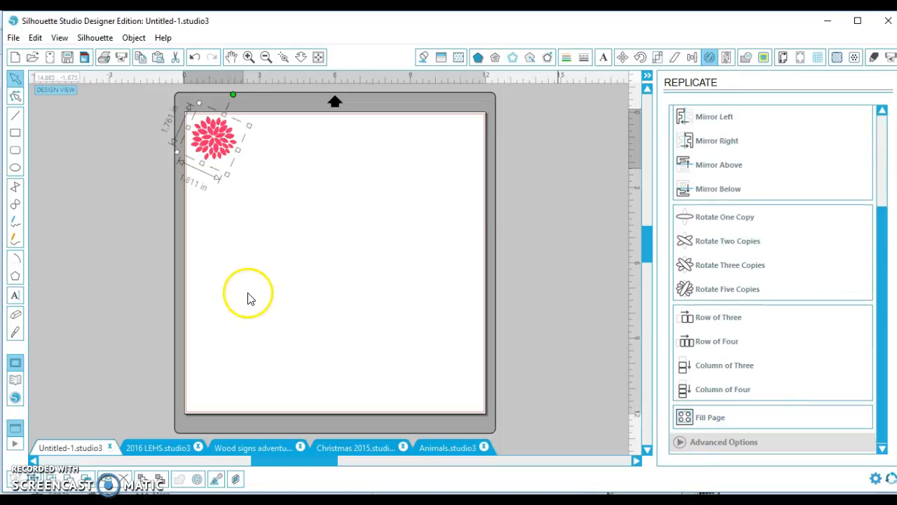
Fill the page with a grid of thirty flower copies, five across and six down.
click(710, 416)
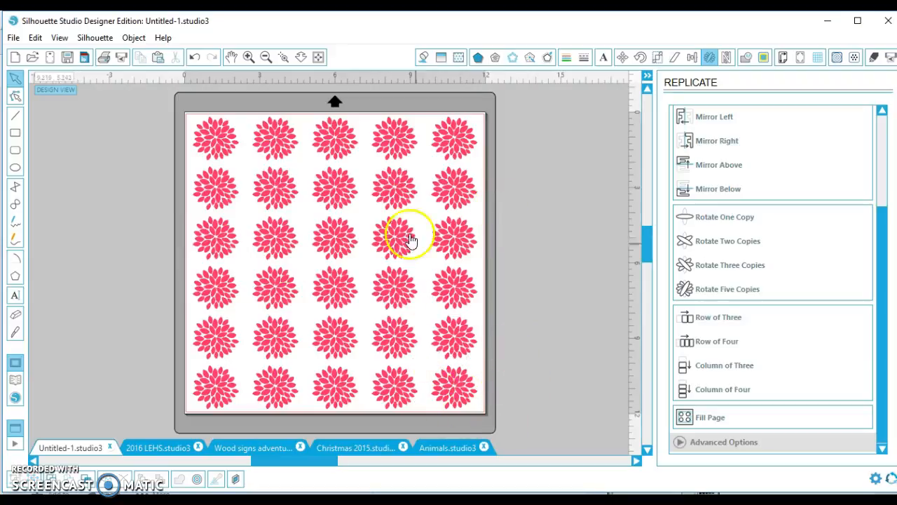
mouse_move(513, 266)
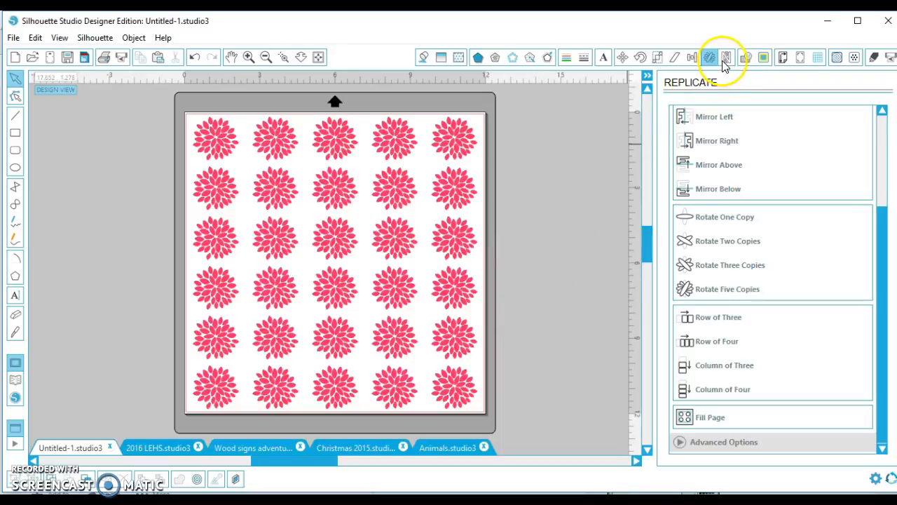
mouse_move(727, 57)
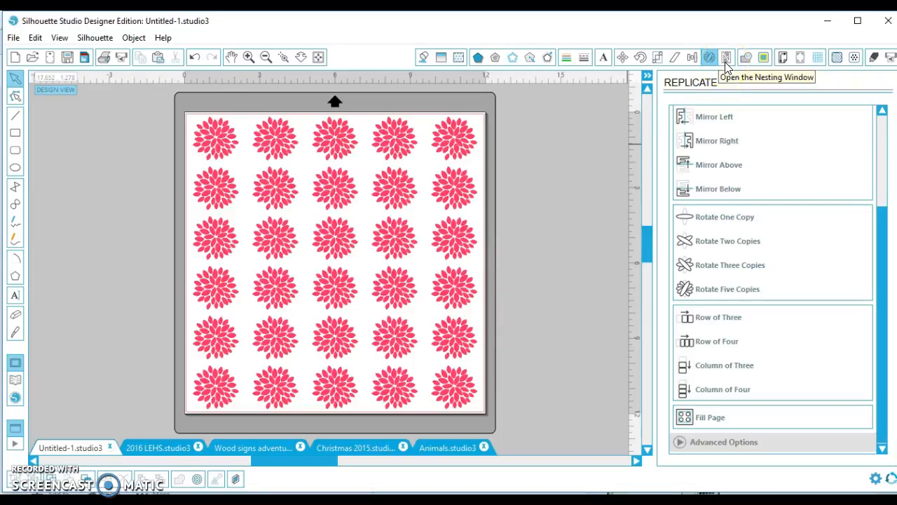
Nest the thirty flowers into five rows of six, freeing space at the page bottom.
click(726, 57)
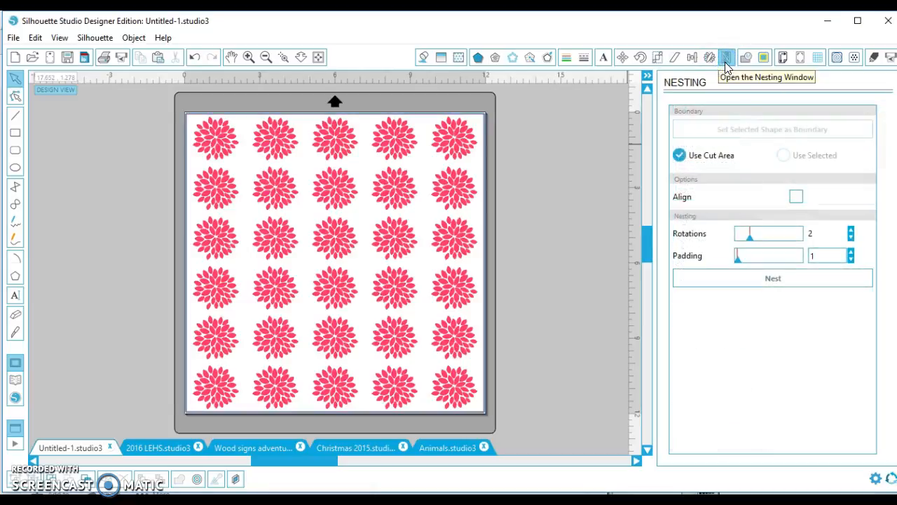
mouse_move(817, 199)
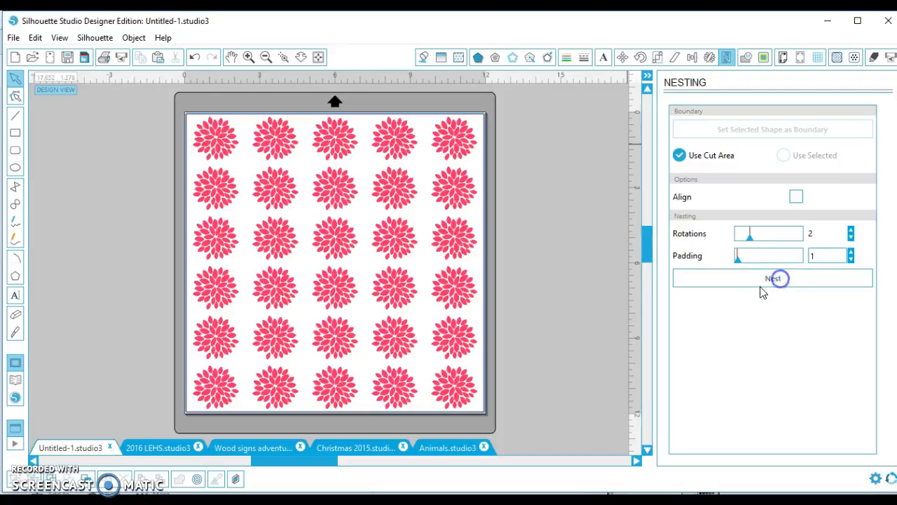
click(773, 279)
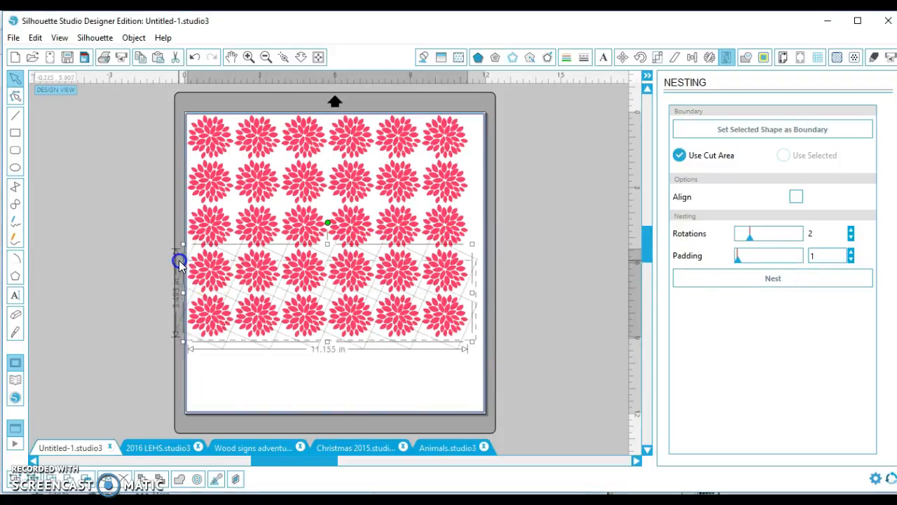
Duplicate the selected flower rows via the right-click menu to fill the freed space.
right_click(181, 263)
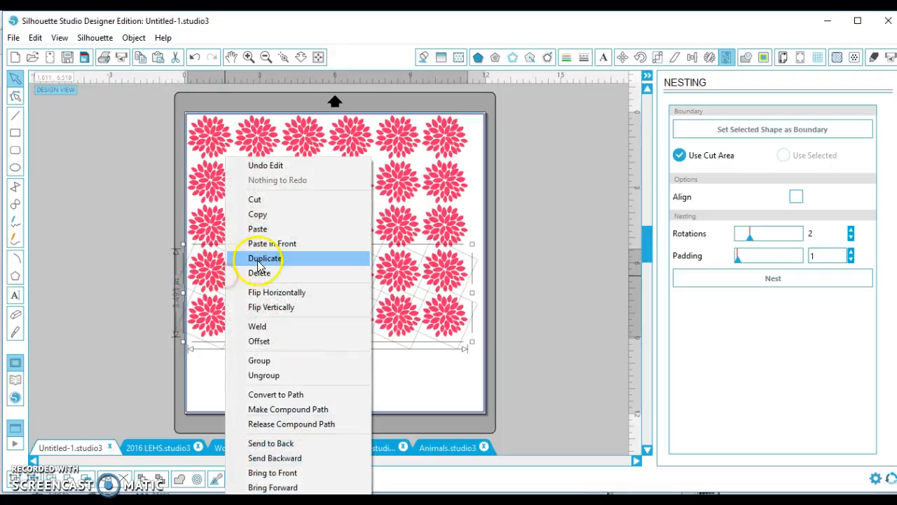
click(265, 258)
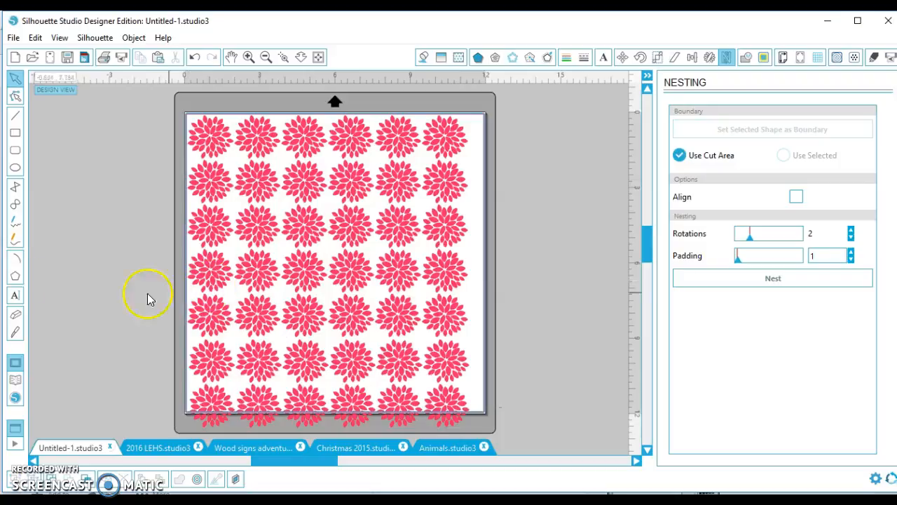
Nest again to repack all flowers into six rows of six inside the page.
click(773, 277)
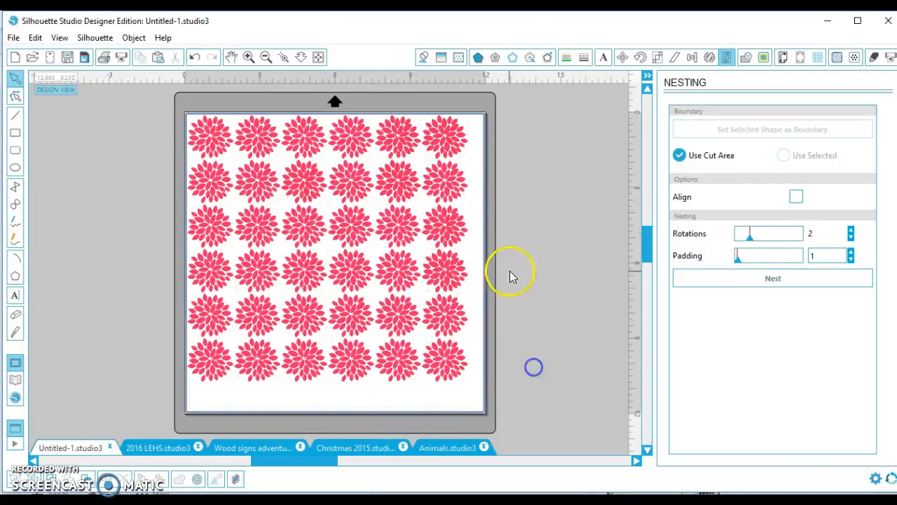
mouse_move(396, 223)
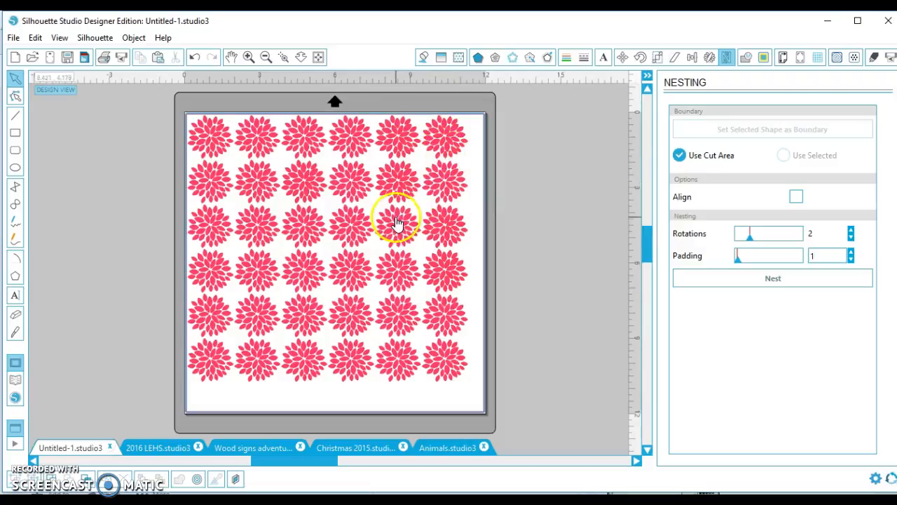
mouse_move(470, 396)
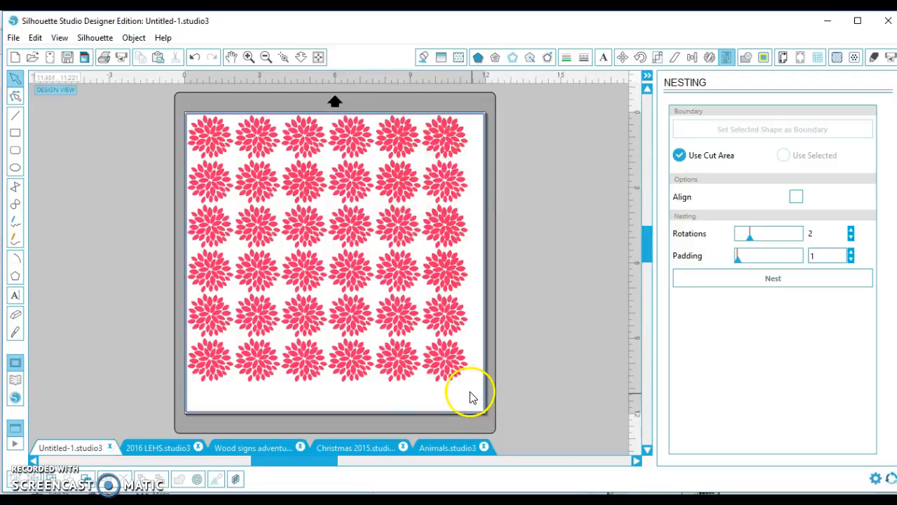
mouse_move(470, 387)
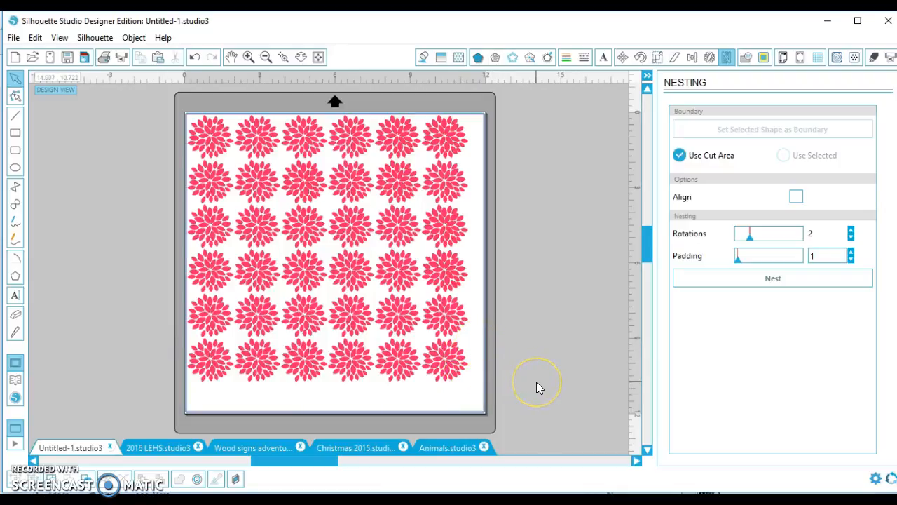
mouse_move(338, 431)
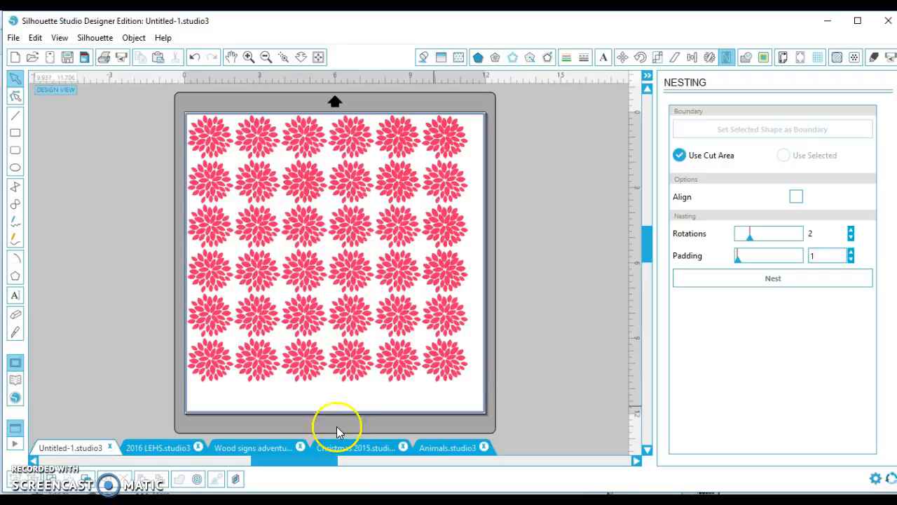